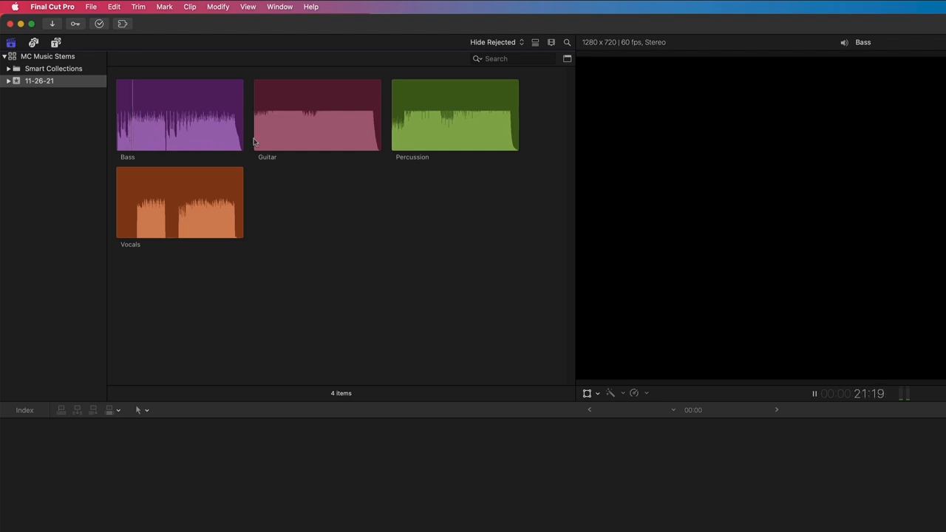
# Preview the Guitar and Percussion stems, then combine all four stems into an untitled compound clip
pyautogui.click(317, 115)
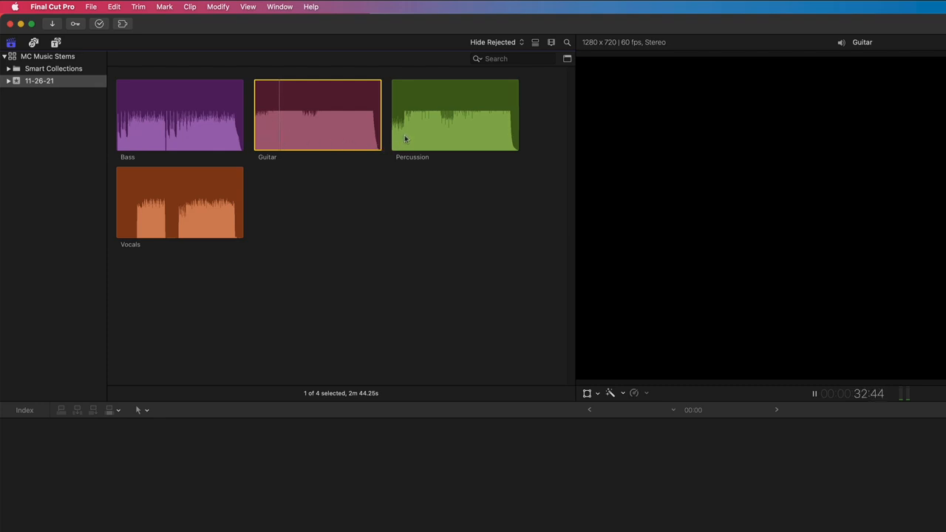
pyautogui.click(454, 115)
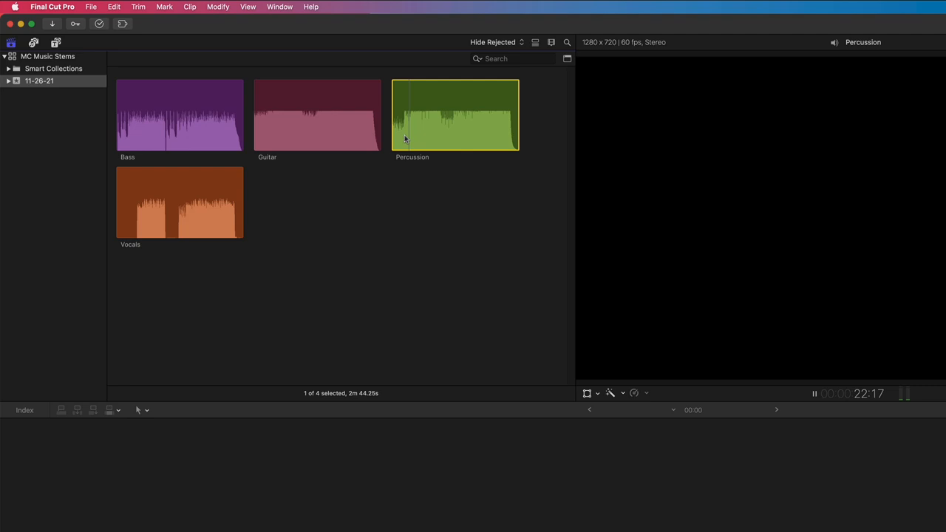
pyautogui.click(180, 202)
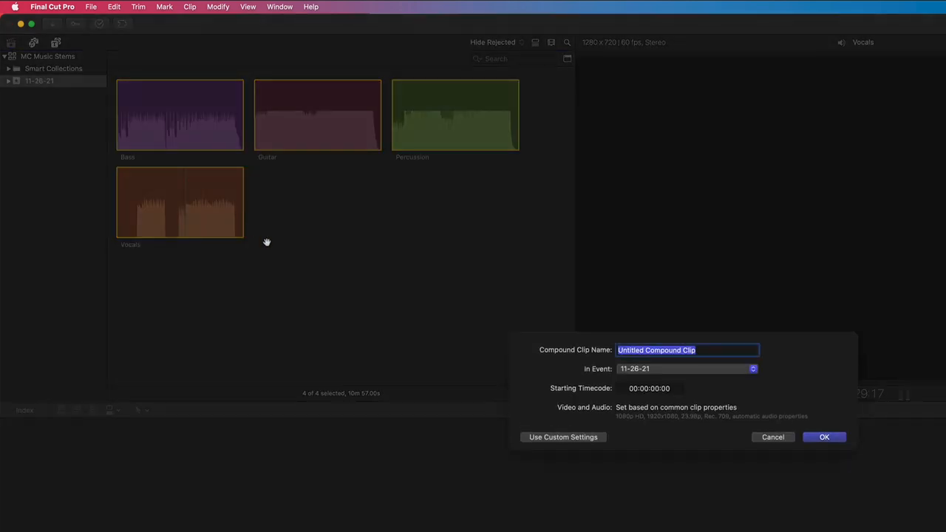
pyautogui.click(824, 437)
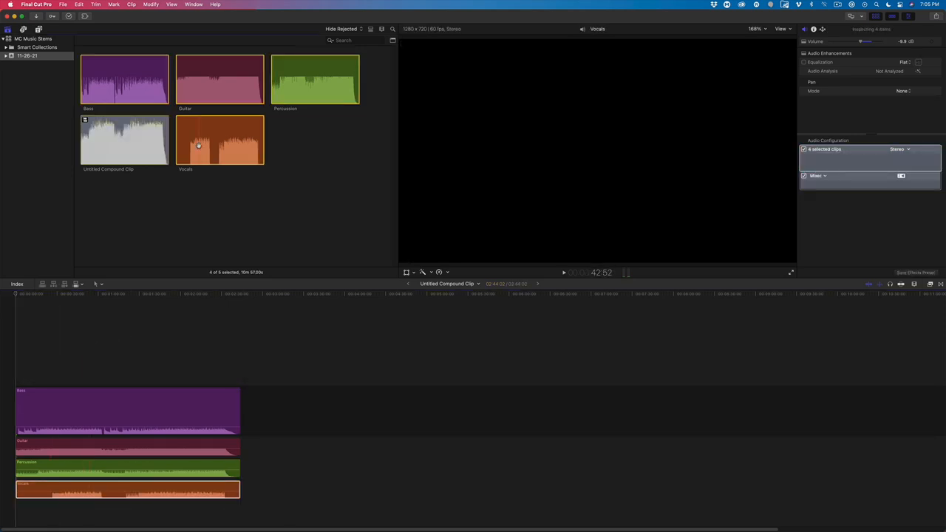
# Start a New Multicam Clip from the stems, keeping angle sync at Start of First Clip
pyautogui.rightClick(220, 140)
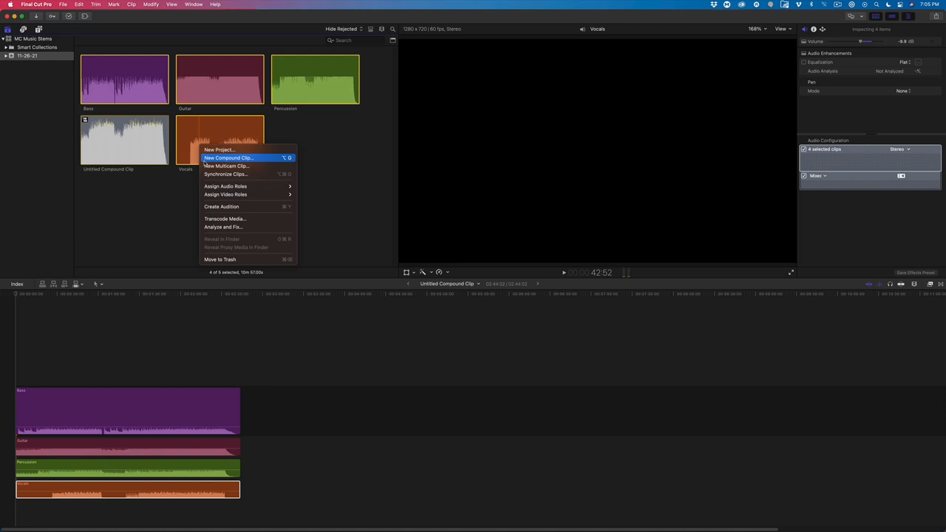
pyautogui.click(227, 165)
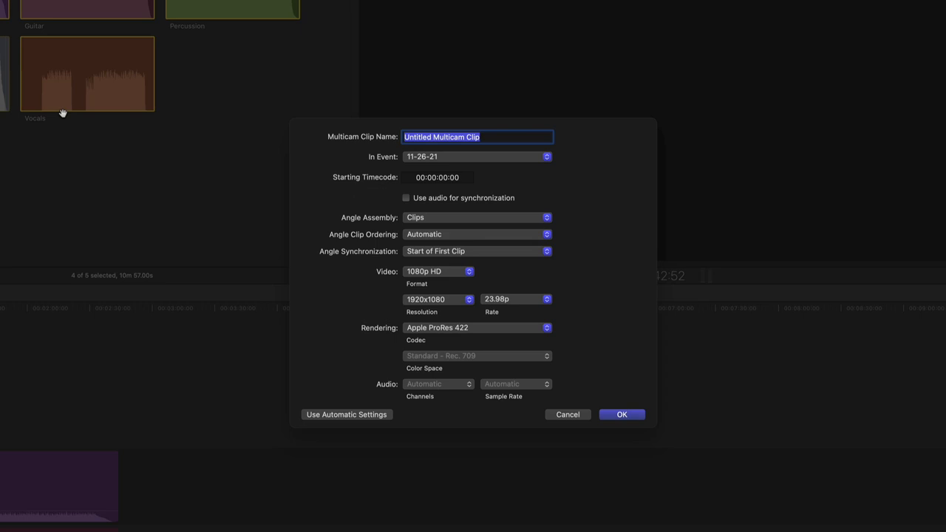
pyautogui.moveTo(73, 116)
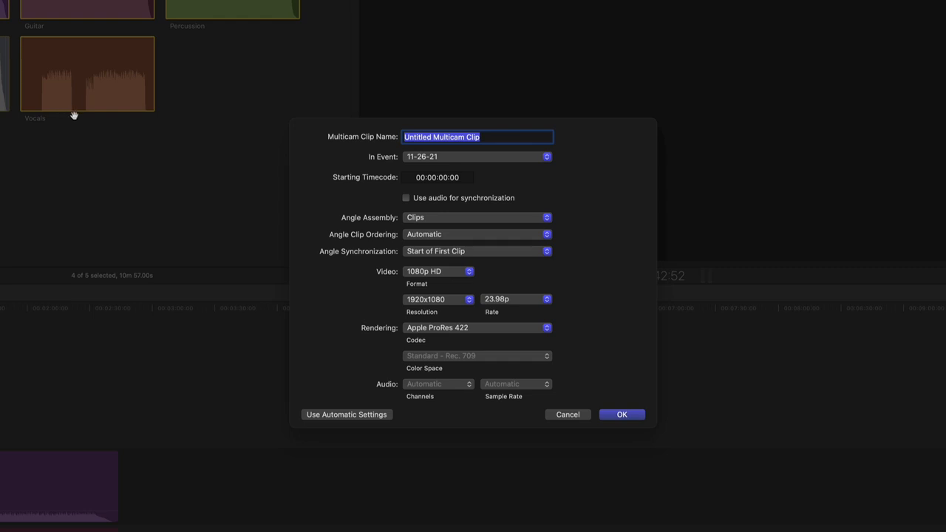
pyautogui.moveTo(487, 261)
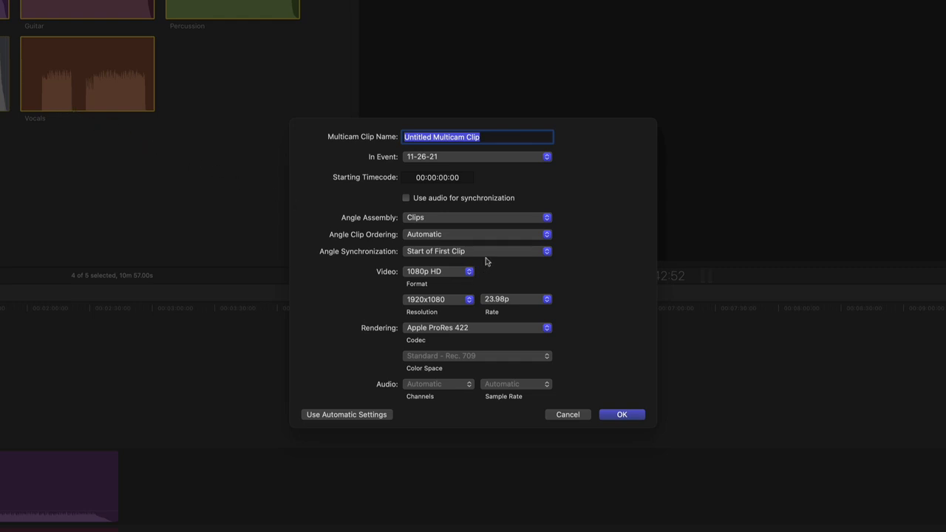
pyautogui.click(477, 251)
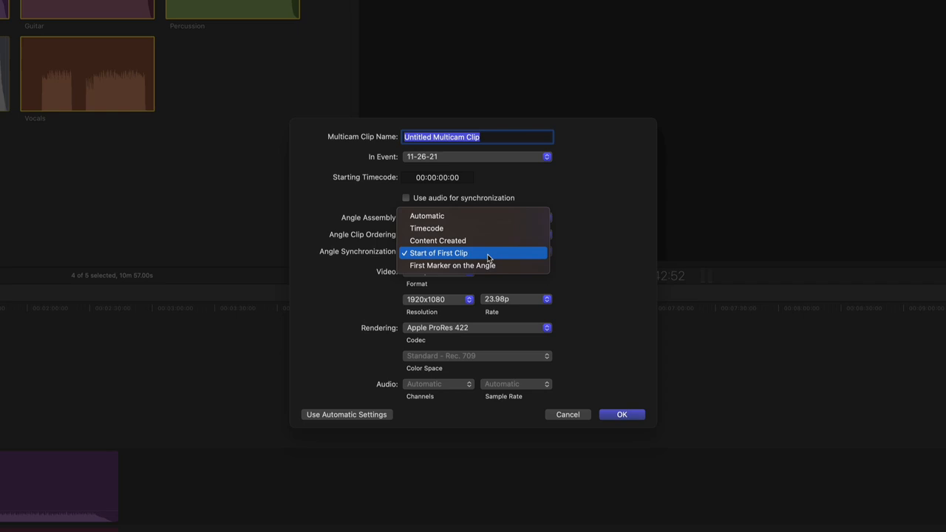
pyautogui.moveTo(490, 258)
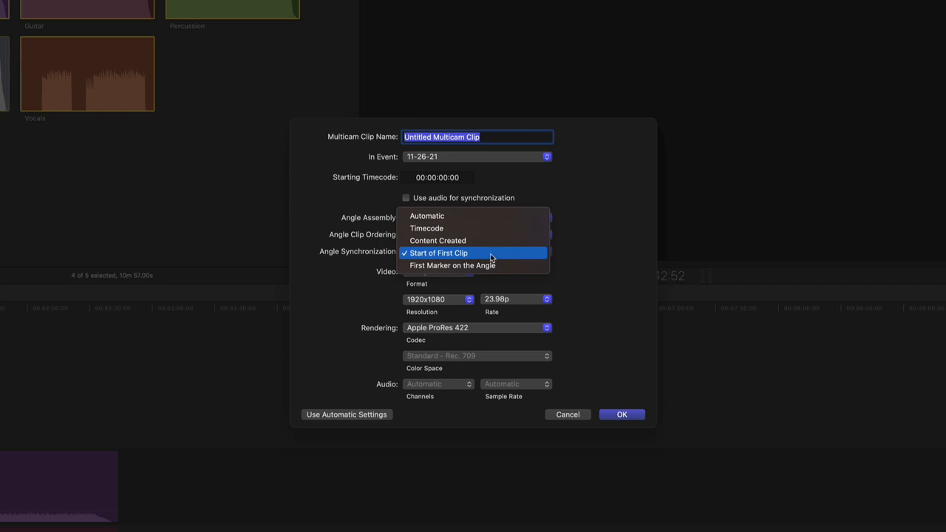
pyautogui.click(437, 253)
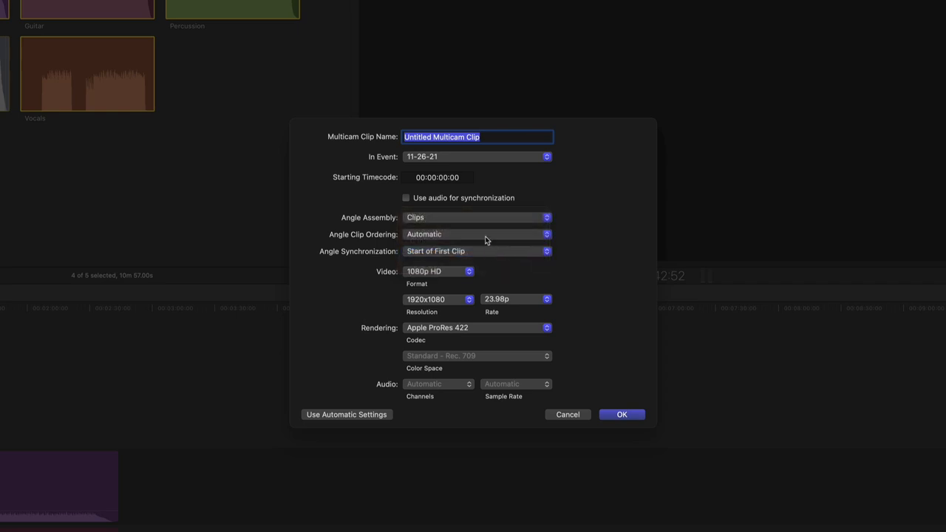
pyautogui.click(477, 218)
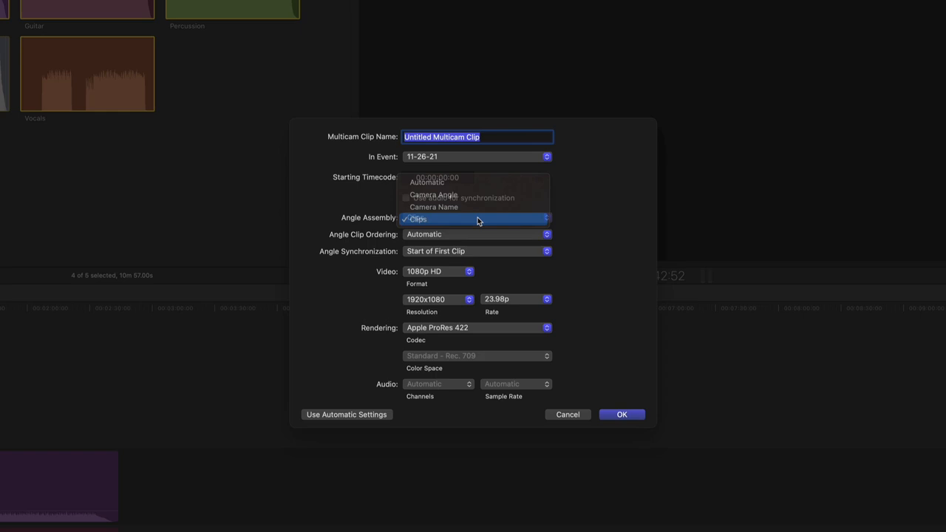
# Name the multicam clip 'Floating Clouds' and confirm its creation
pyautogui.write('F')
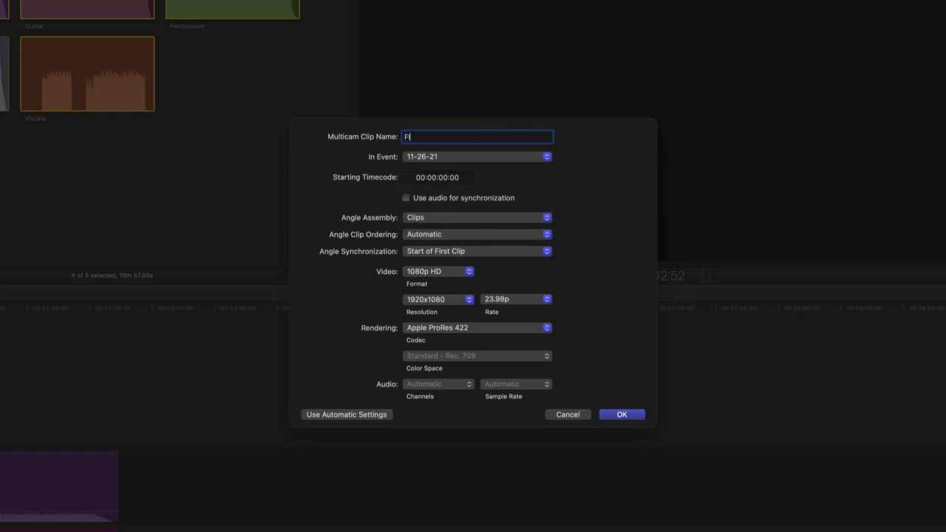
pyautogui.write('loating Cl')
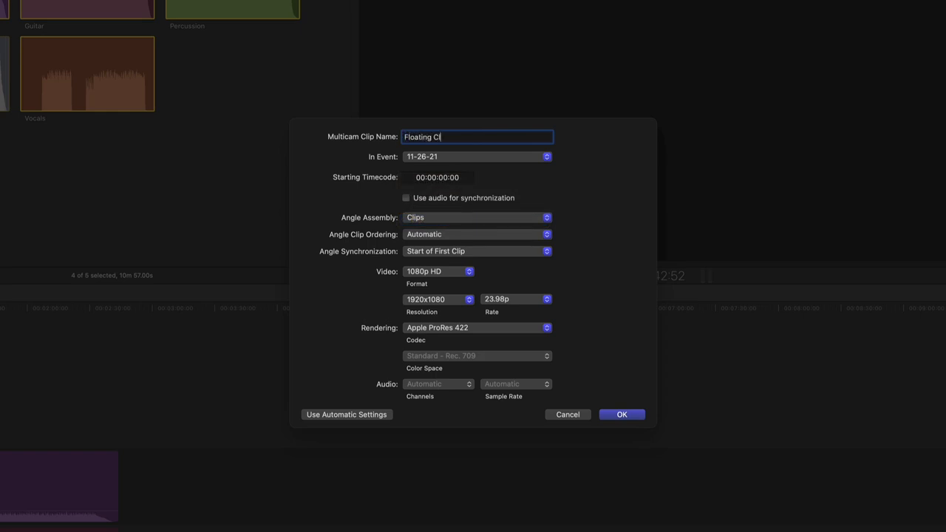
pyautogui.click(621, 414)
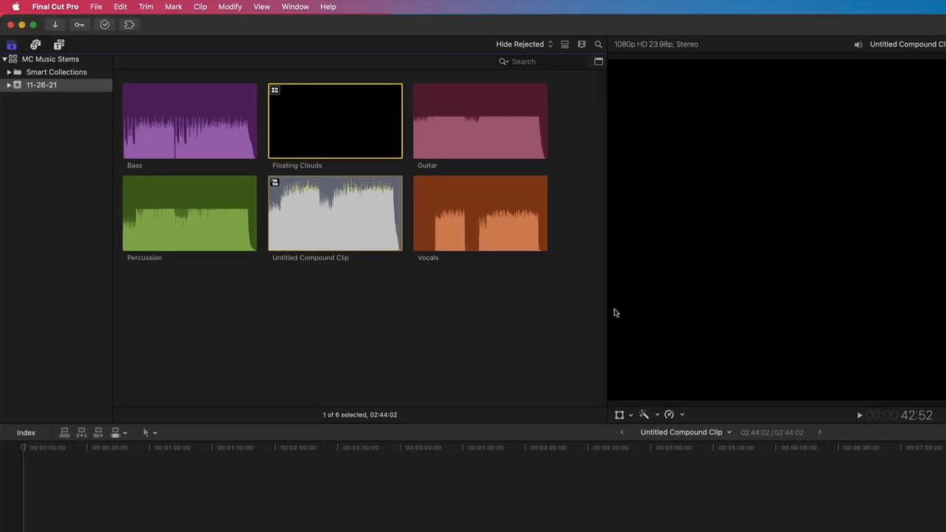
pyautogui.moveTo(280, 145)
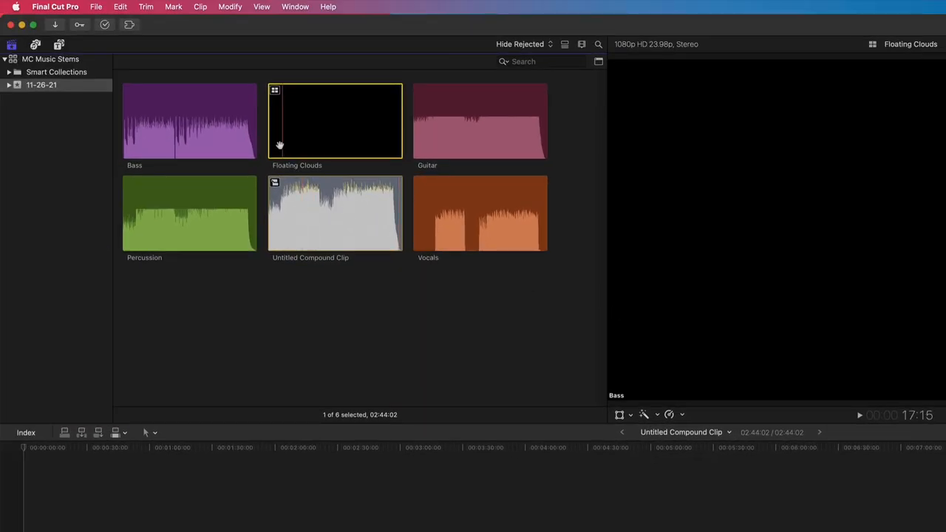
pyautogui.moveTo(294, 144)
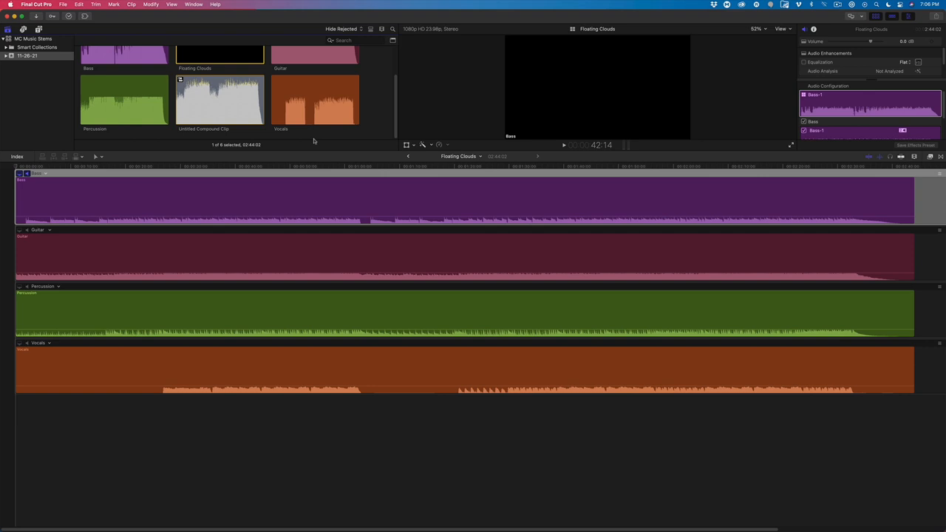
pyautogui.moveTo(317, 141)
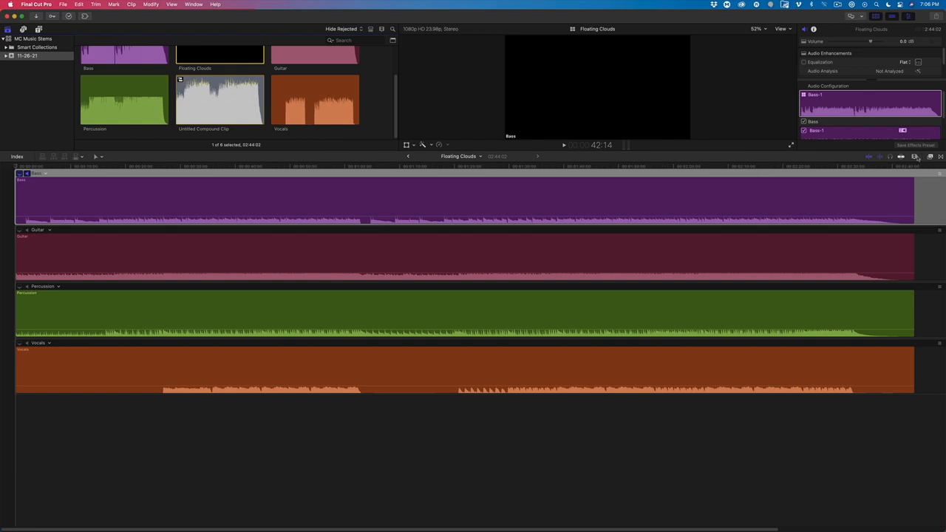
# Show the multicam angles as waveforms only and make the angle lanes taller
pyautogui.click(916, 156)
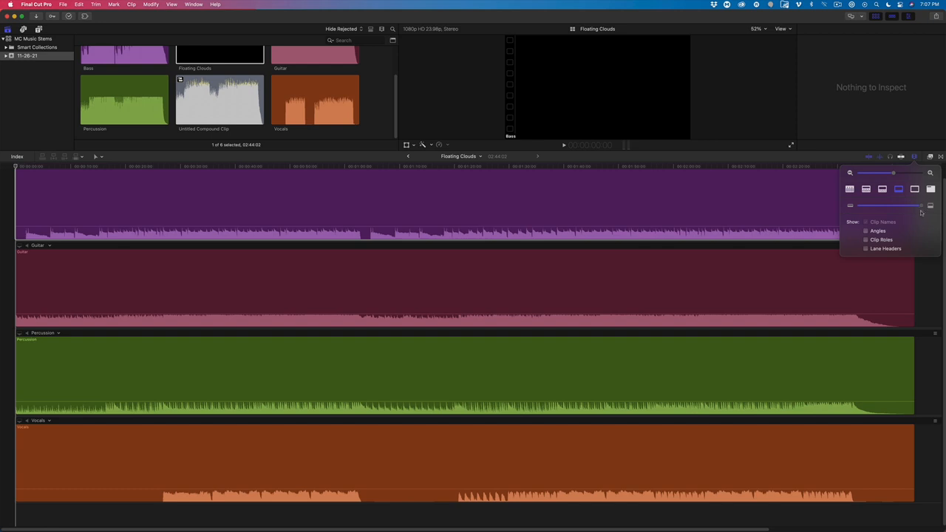
pyautogui.moveTo(893, 206); pyautogui.dragTo(898, 206)
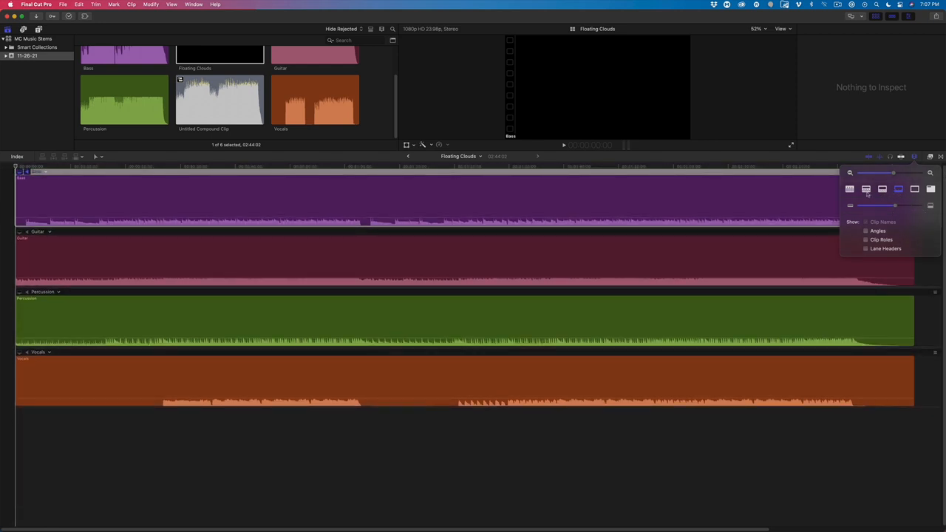
pyautogui.click(850, 189)
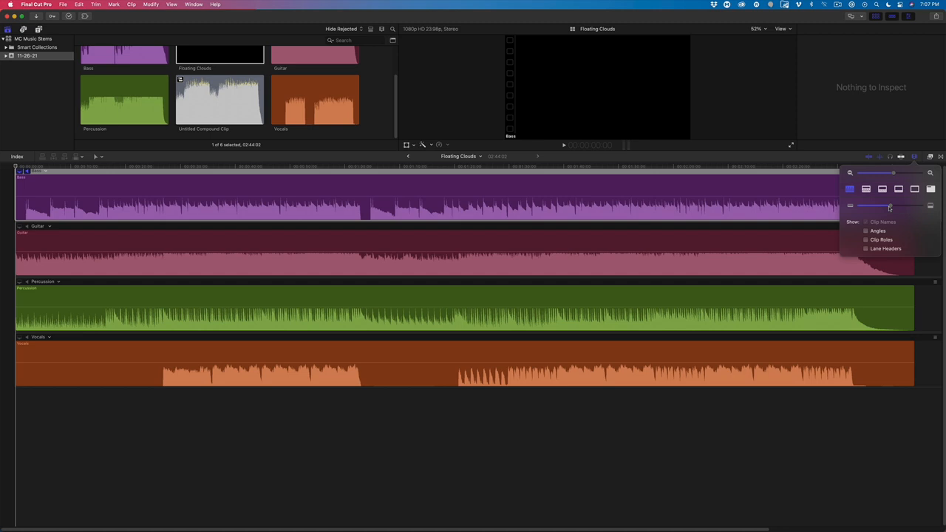
pyautogui.click(647, 244)
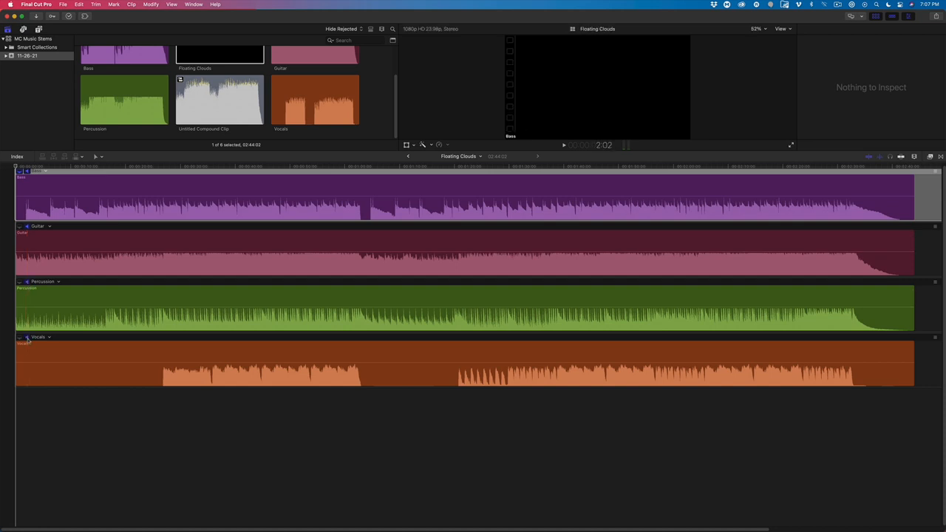
# Solo audio monitoring on the Percussion angle and move the playhead near the song start
pyautogui.click(157, 165)
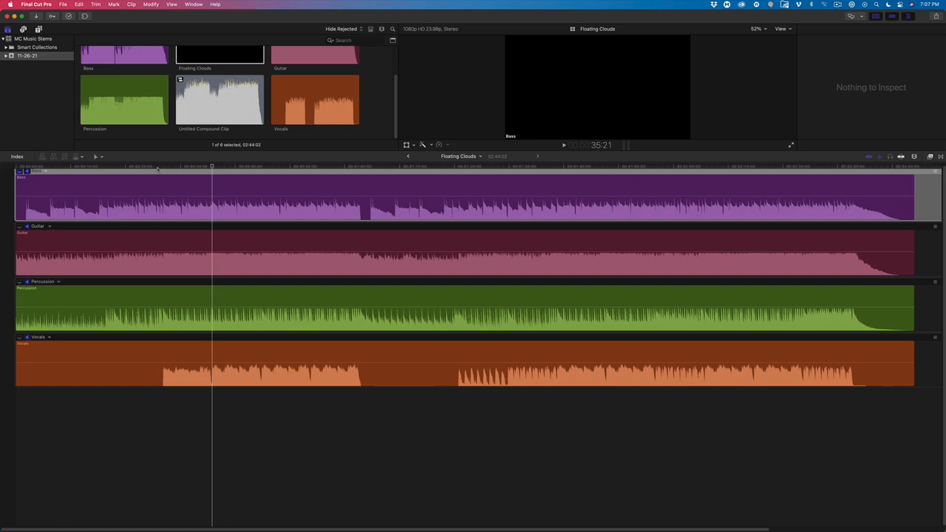
pyautogui.click(156, 166)
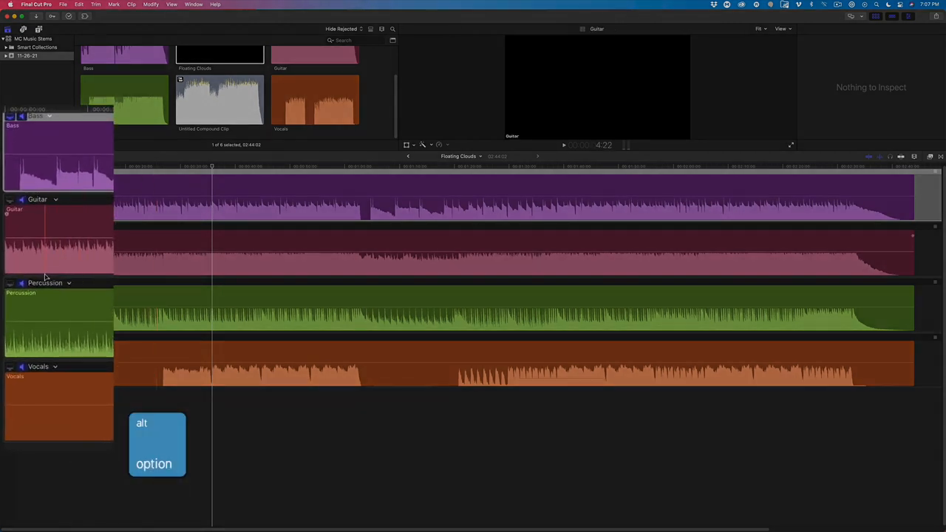
pyautogui.click(22, 287)
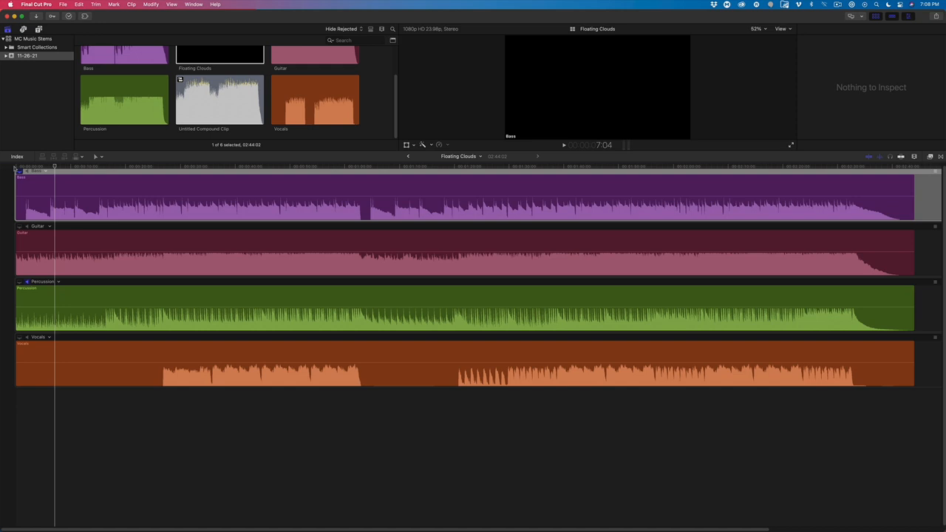
pyautogui.click(79, 236)
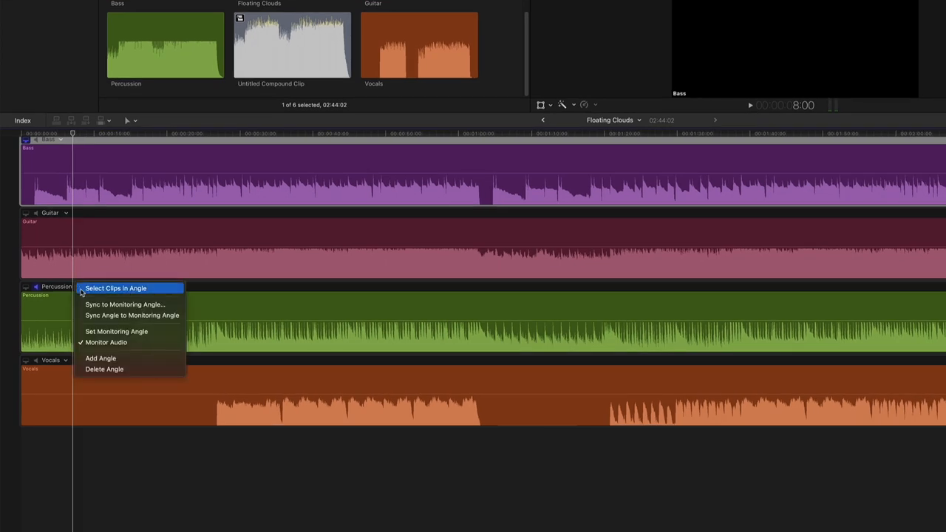
# Add an empty angle below Percussion and copy the opening seconds of the Percussion clip
pyautogui.click(100, 358)
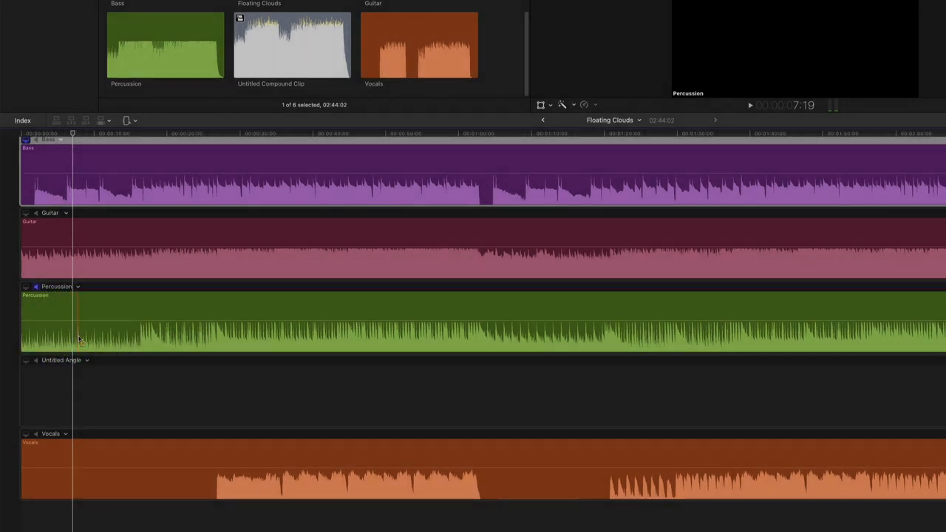
pyautogui.moveTo(77, 303); pyautogui.dragTo(137, 348)
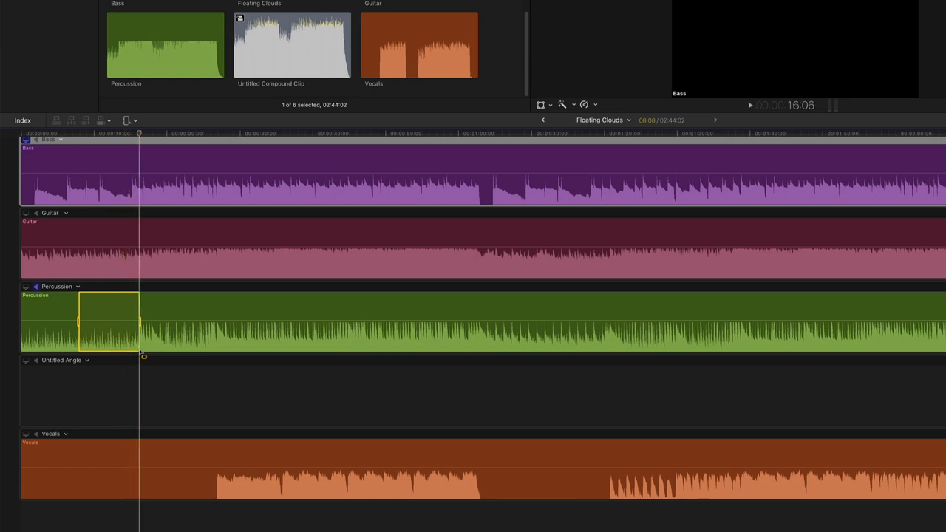
pyautogui.press('cmd+c')
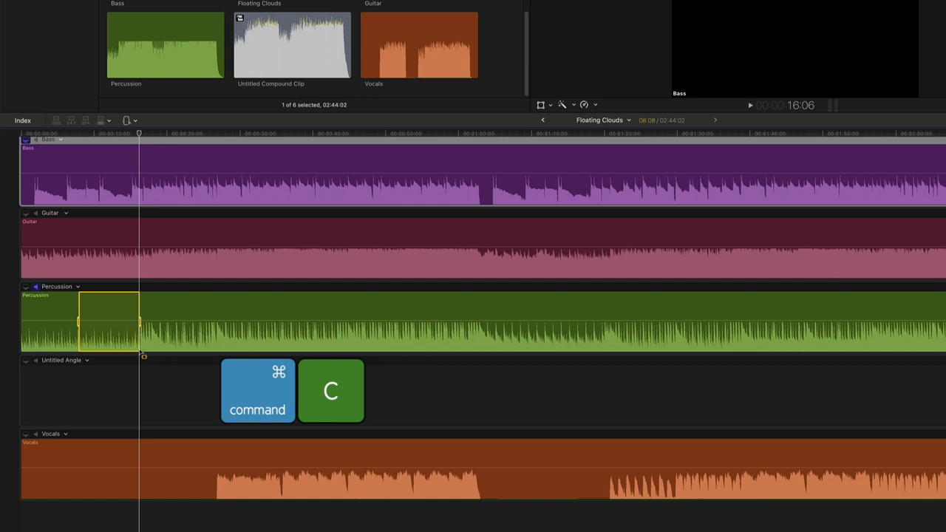
pyautogui.press('cmd+c')
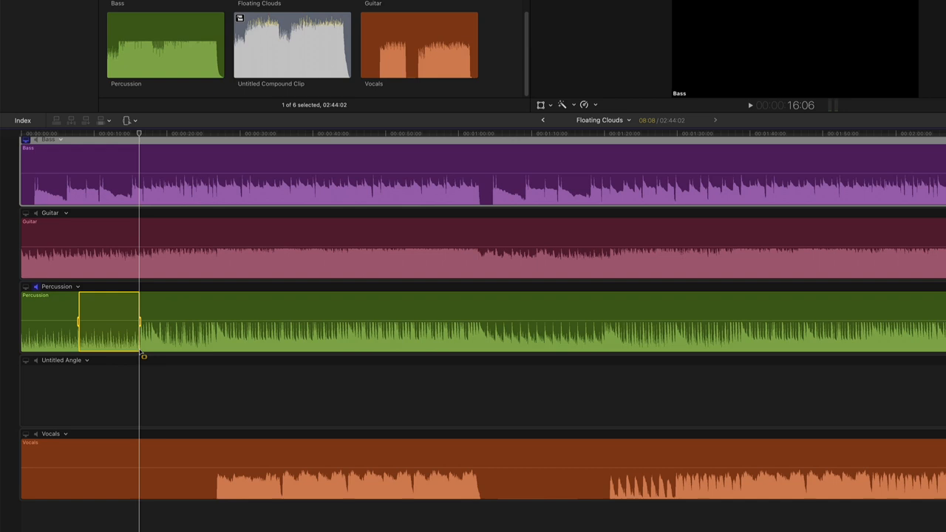
pyautogui.press('cmd+v')
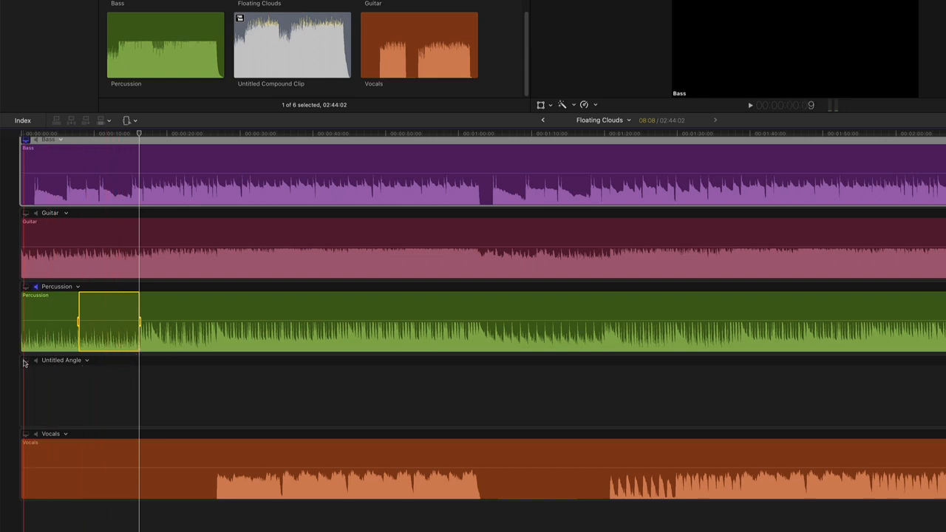
pyautogui.click(26, 361)
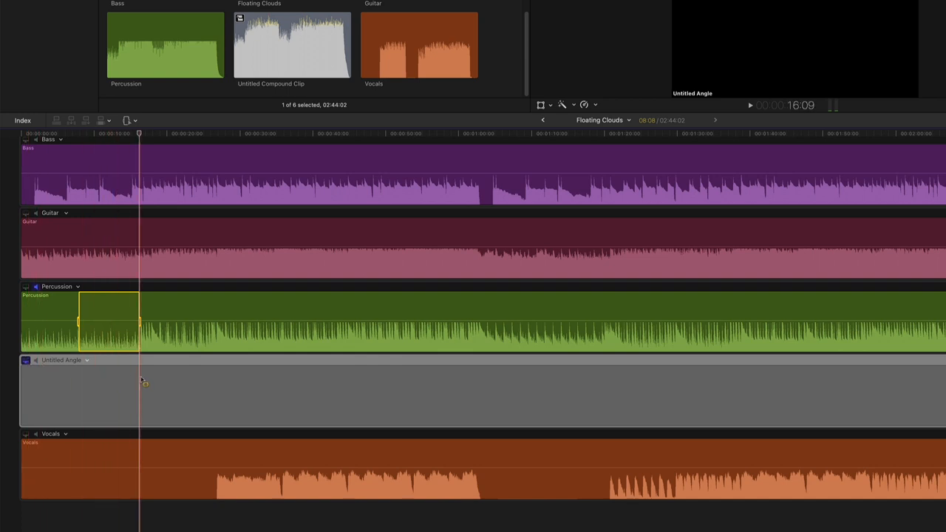
# Place the percussion copy on the Untitled Angle at 15 seconds and split the Percussion angle there
pyautogui.moveTo(108, 320); pyautogui.dragTo(169, 395)
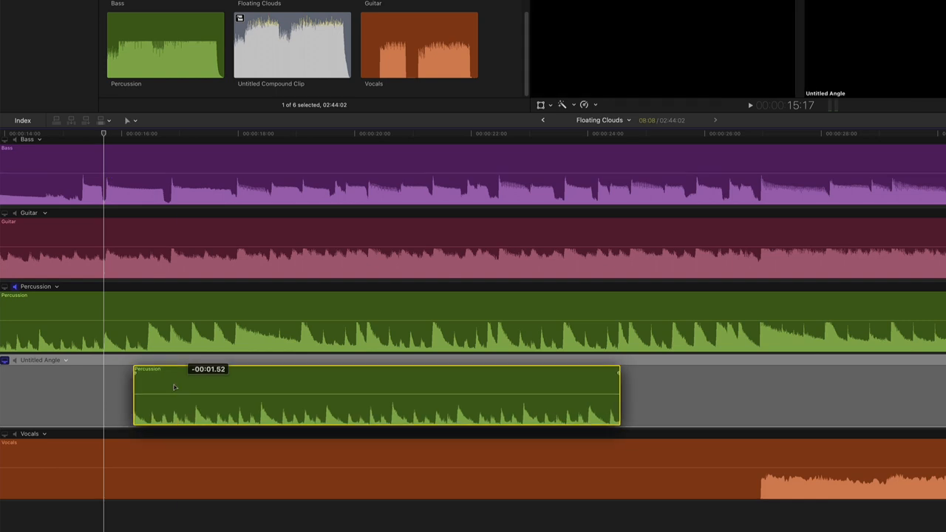
pyautogui.moveTo(620, 396); pyautogui.dragTo(591, 395)
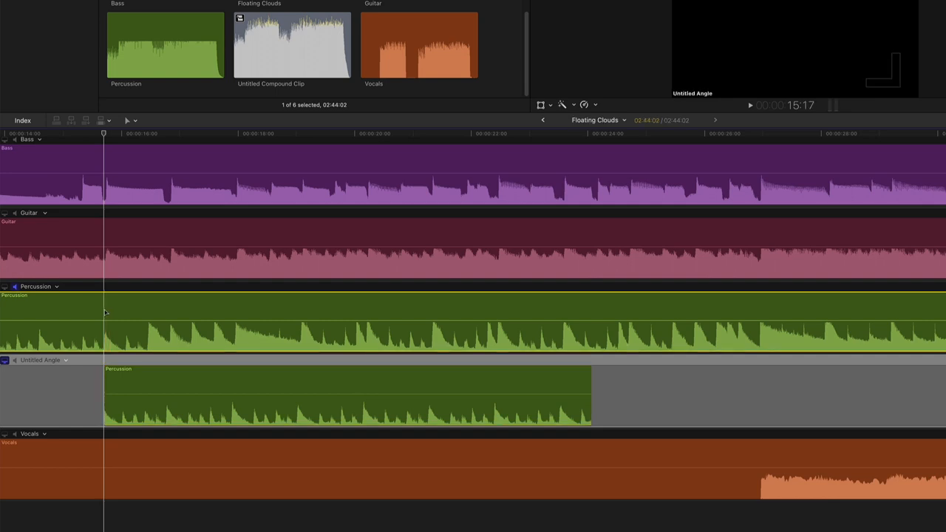
pyautogui.press('cmd+b')
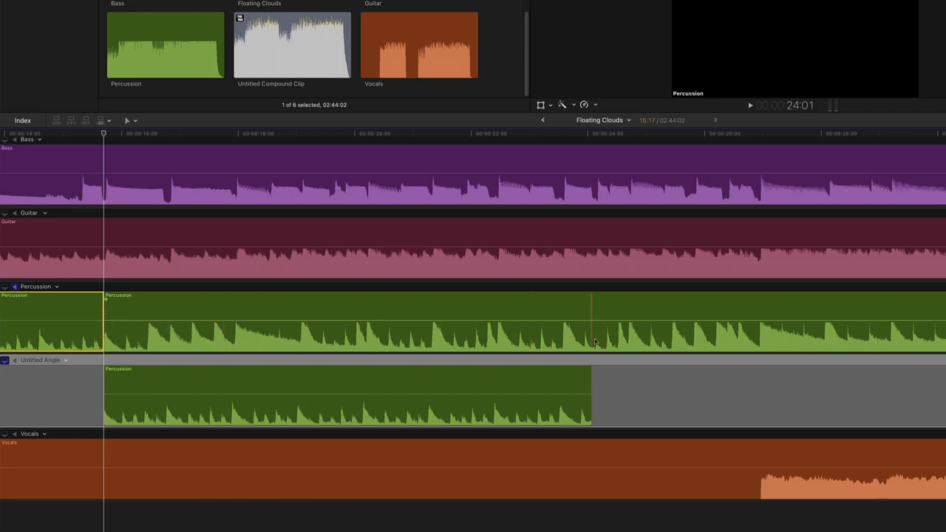
# Split the Percussion angle again at 24 seconds and turn on audio monitoring for the Untitled Angle
pyautogui.click(348, 317)
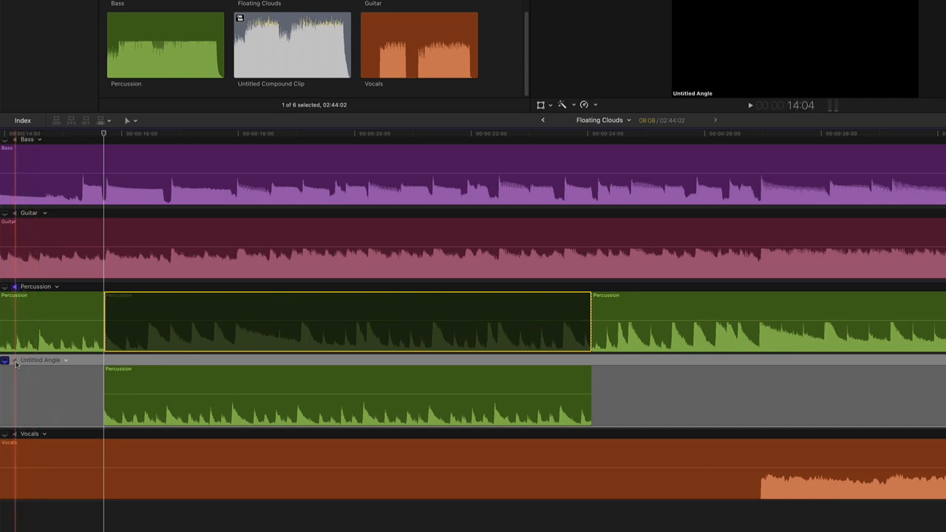
pyautogui.click(13, 361)
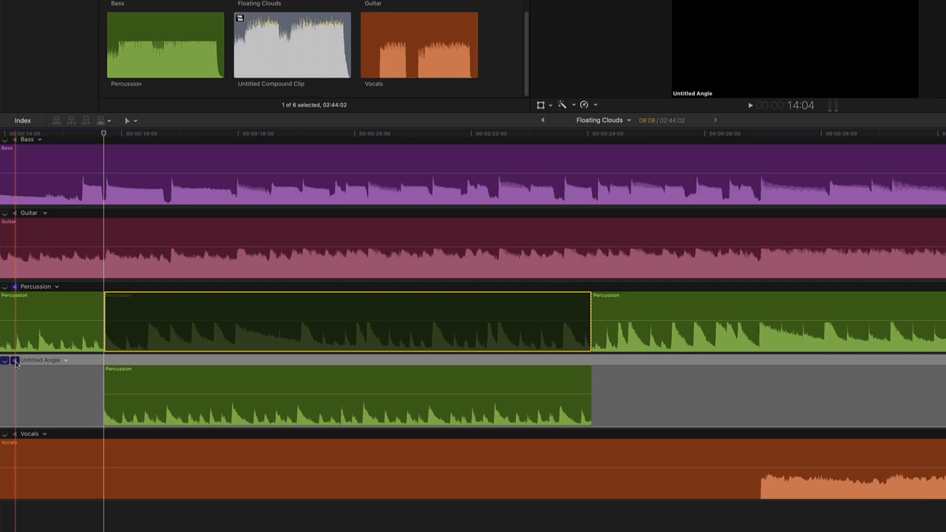
pyautogui.click(494, 333)
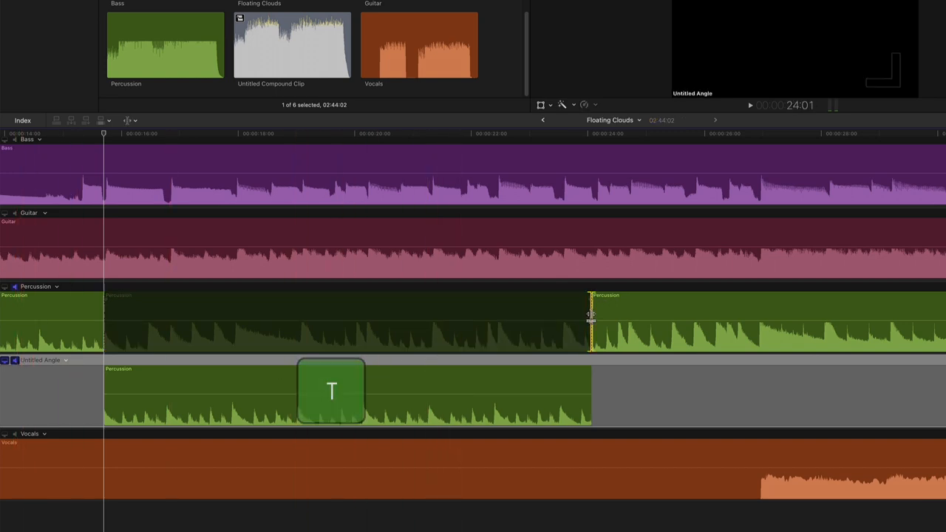
# Roll the disabled percussion section's end back to about 22 seconds and trim the Untitled Angle copy to match
pyautogui.moveTo(590, 318); pyautogui.dragTo(609, 318)
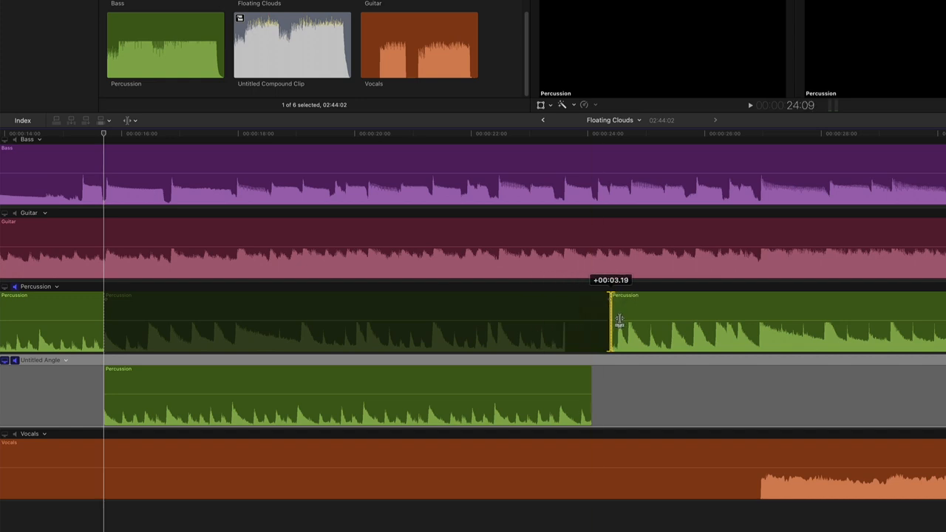
pyautogui.moveTo(610, 321); pyautogui.dragTo(553, 321)
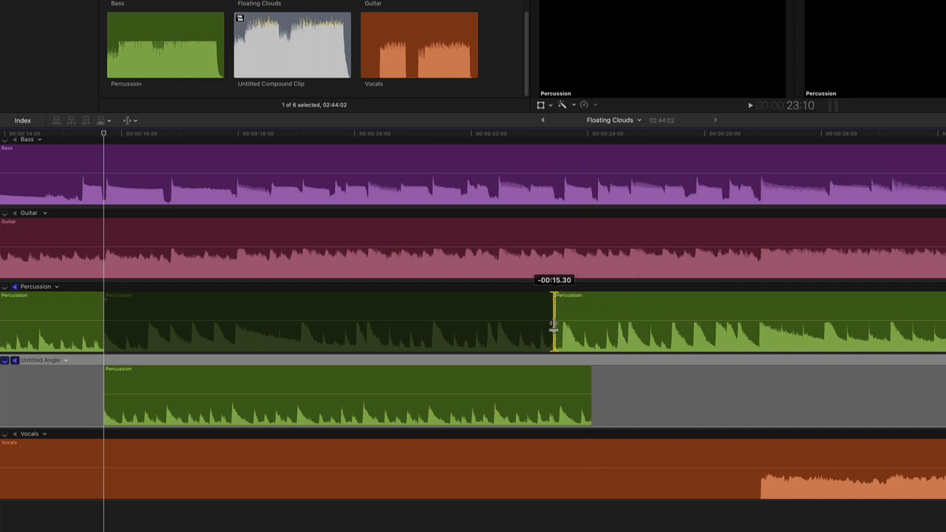
pyautogui.moveTo(554, 326); pyautogui.dragTo(540, 325)
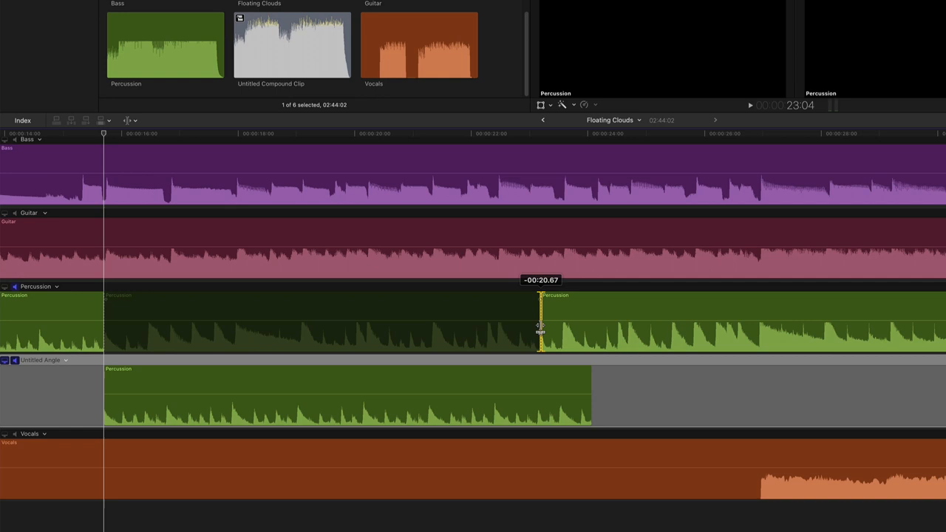
pyautogui.moveTo(540, 326); pyautogui.dragTo(490, 325)
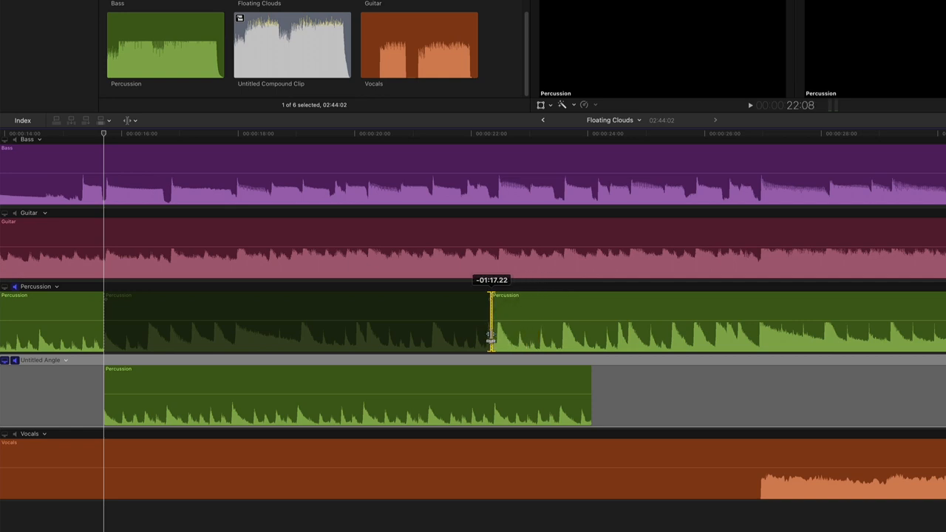
pyautogui.moveTo(491, 333); pyautogui.dragTo(485, 333)
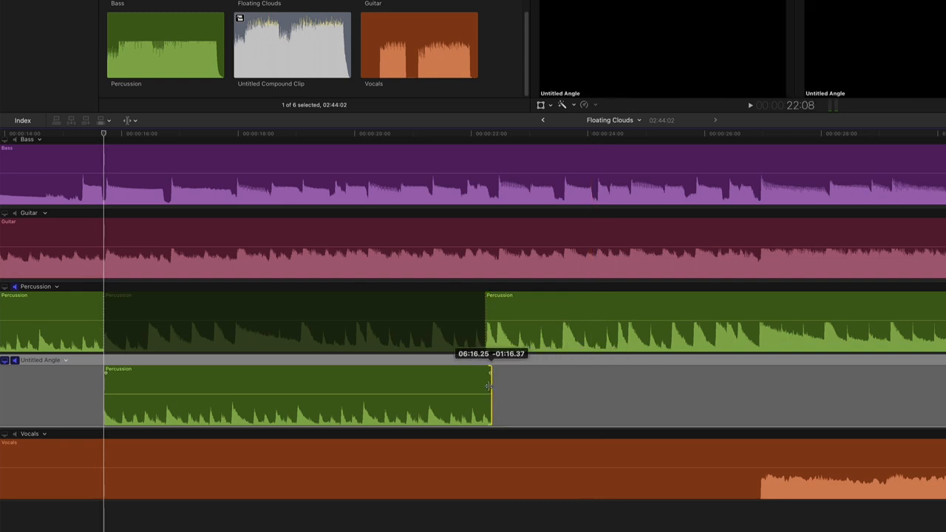
pyautogui.moveTo(492, 388); pyautogui.dragTo(484, 388)
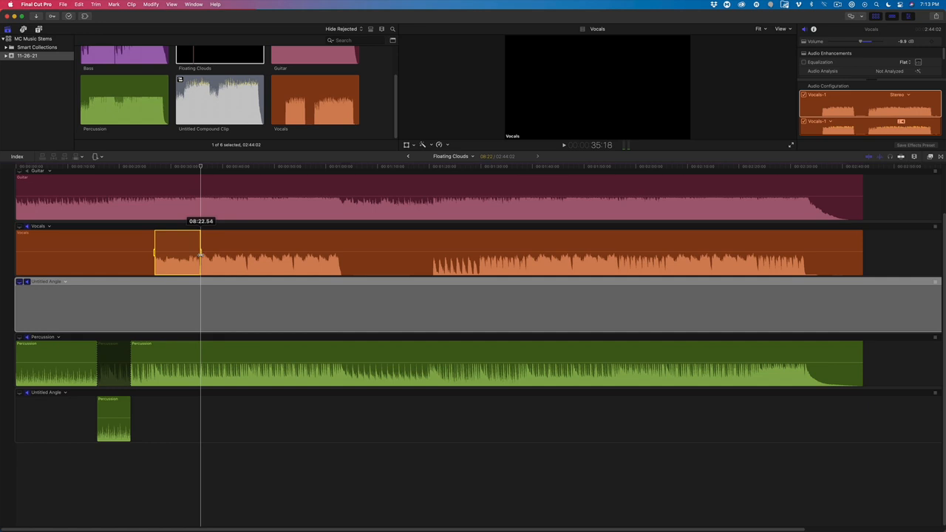
# Copy the selected chorus section of the Vocals clip for the new angle
pyautogui.press('n')
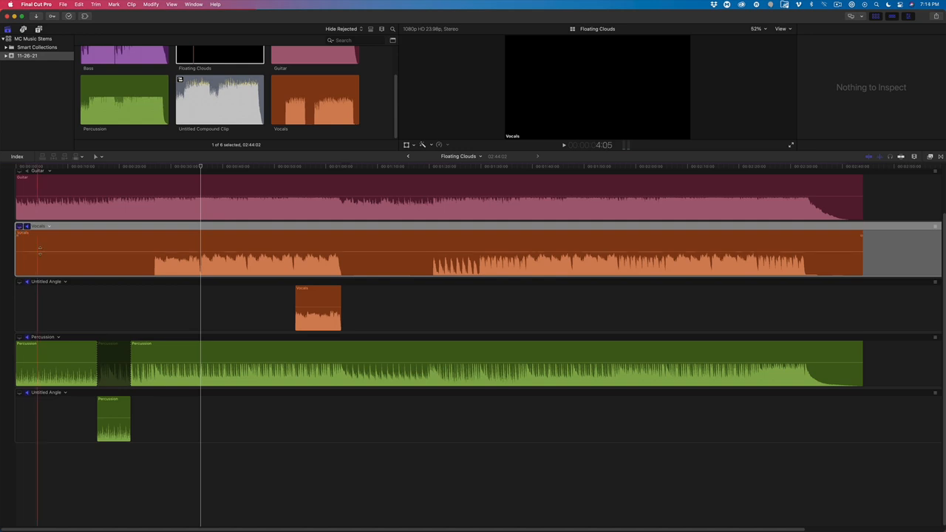
pyautogui.click(65, 282)
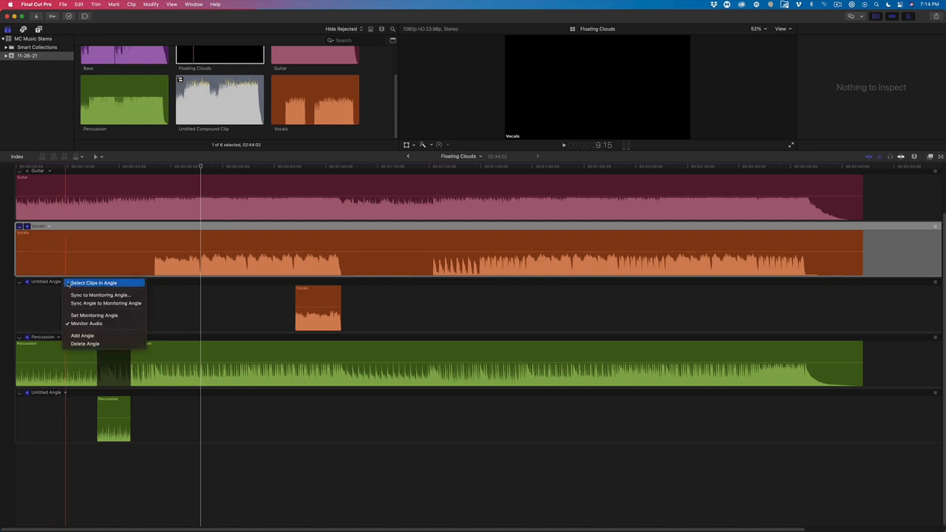
pyautogui.click(105, 303)
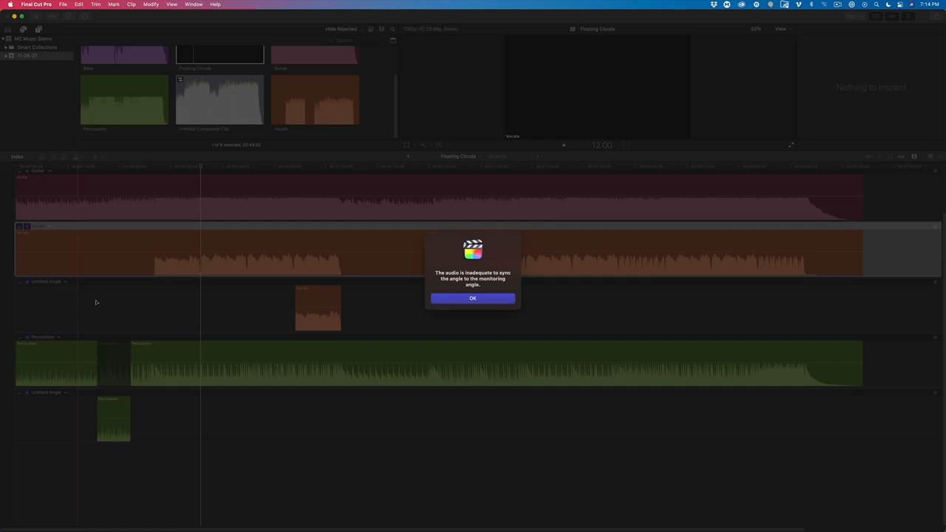
pyautogui.moveTo(176, 314)
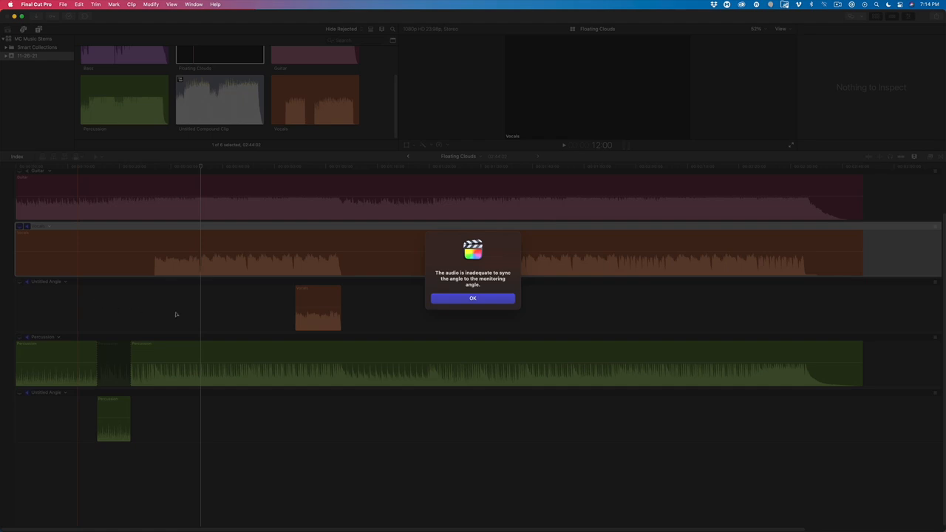
pyautogui.click(473, 298)
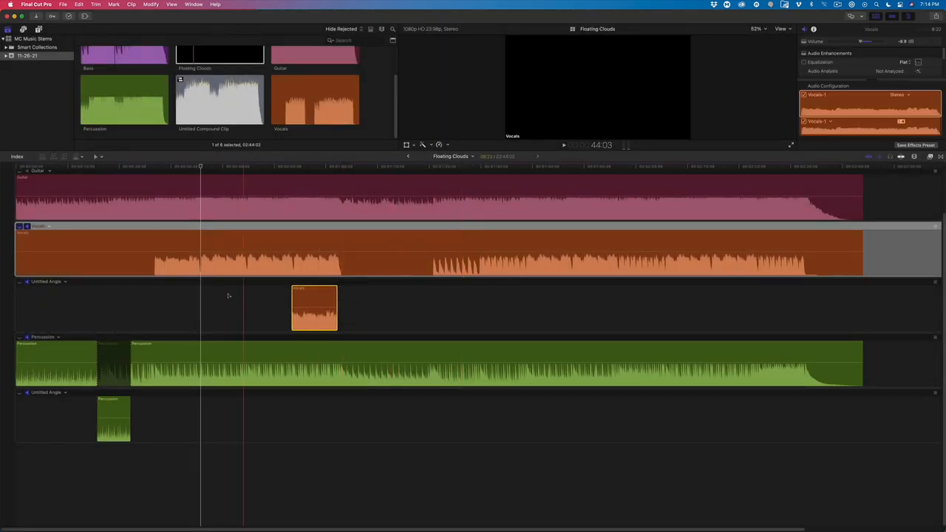
pyautogui.click(65, 282)
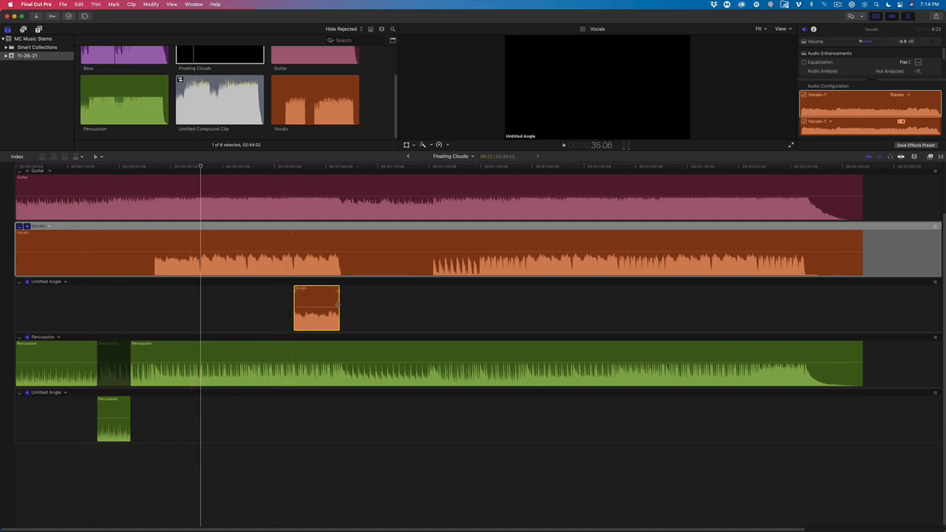
# Extend the chorus vocals clip's end on the new angle and trim the main Vocals clip to start later
pyautogui.moveTo(339, 307); pyautogui.dragTo(383, 307)
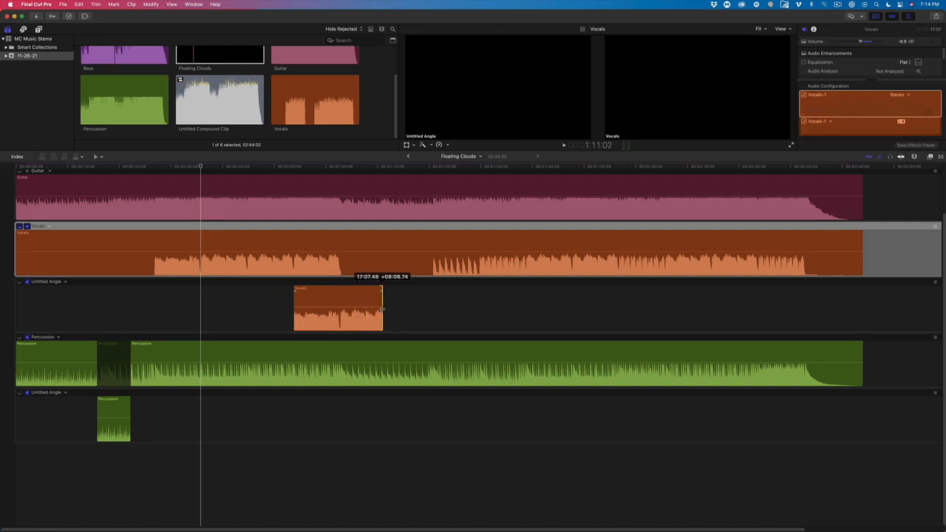
pyautogui.moveTo(383, 308); pyautogui.dragTo(424, 308)
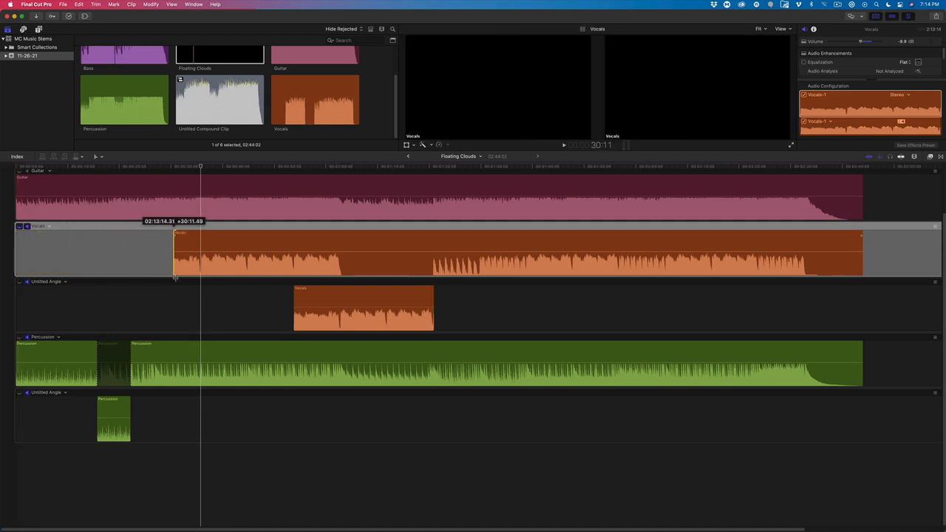
pyautogui.moveTo(175, 251); pyautogui.dragTo(343, 251)
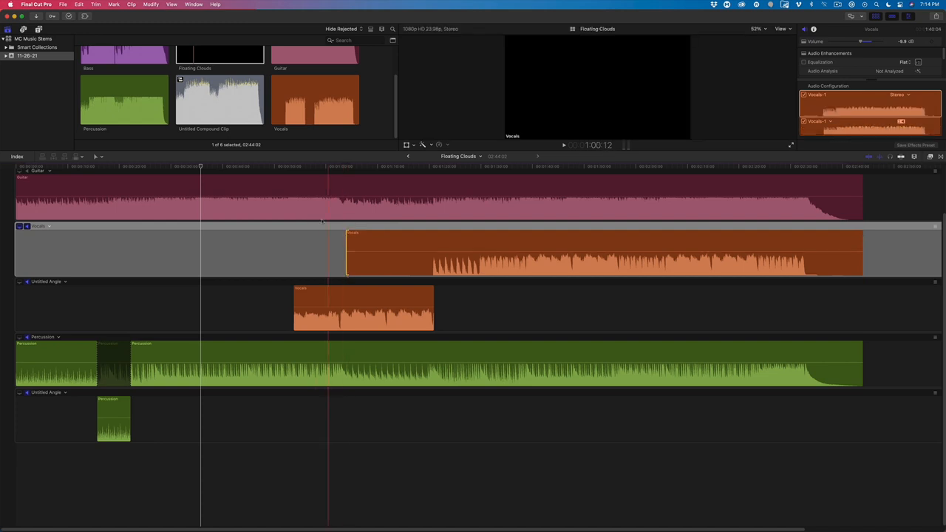
pyautogui.click(261, 167)
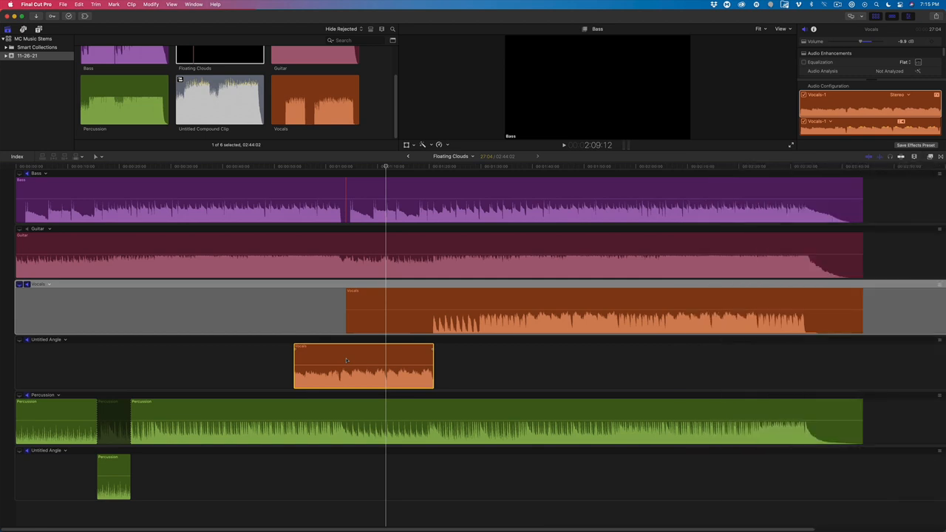
# Select the chorus vocals clip and raise its Large Room reverb amount slightly
pyautogui.click(363, 365)
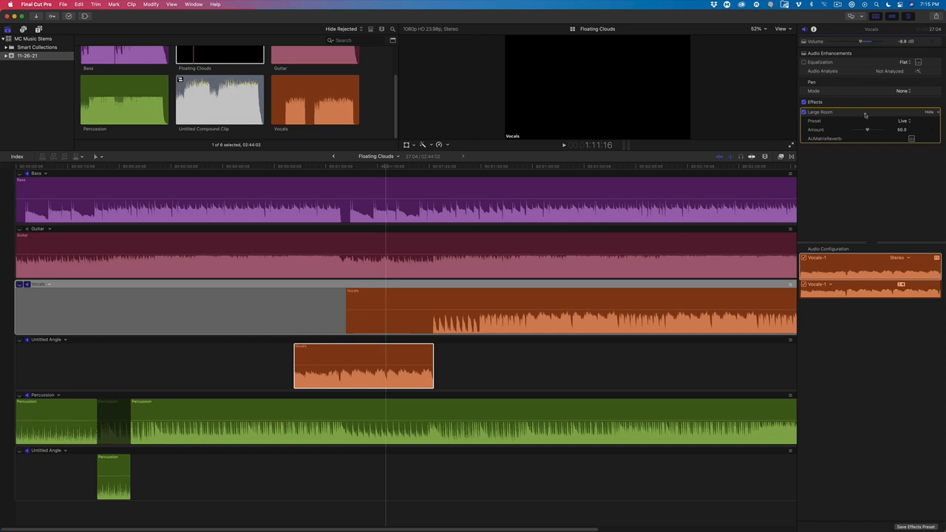
pyautogui.moveTo(867, 129); pyautogui.dragTo(871, 129)
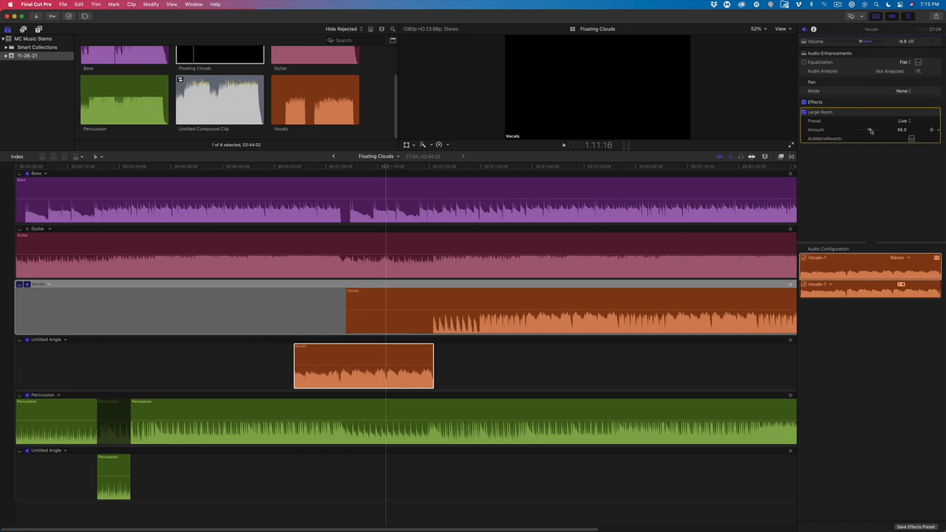
pyautogui.moveTo(866, 130); pyautogui.dragTo(873, 130)
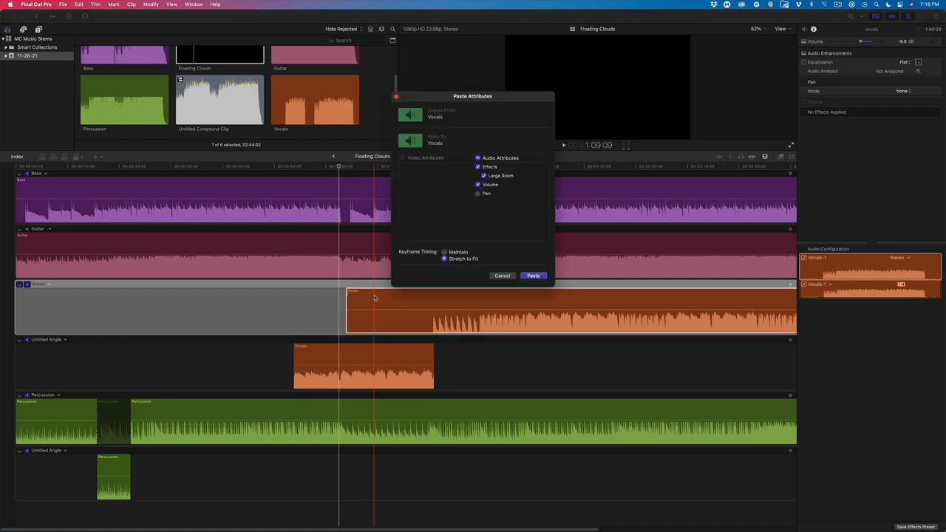
# Paste the copied reverb and volume attributes onto the main Vocals clip
pyautogui.click(533, 276)
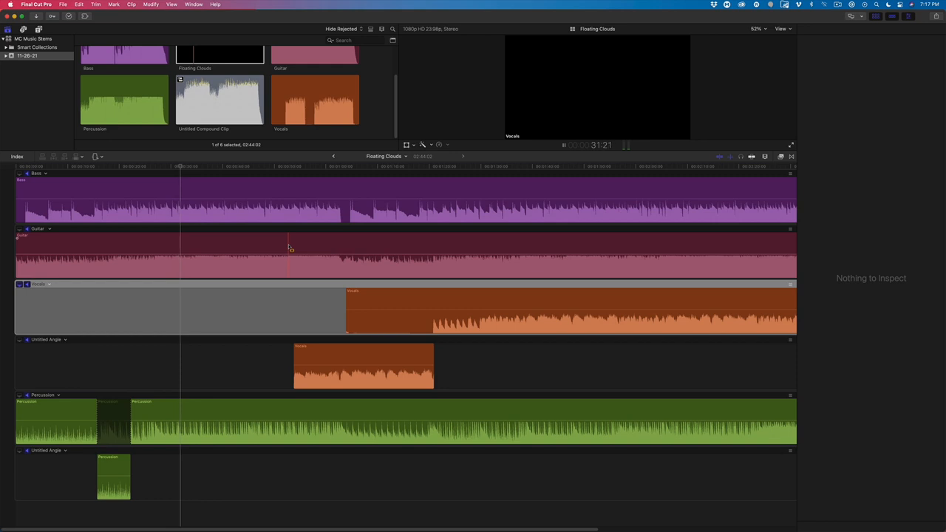
# Range-select the Guitar section under the chorus and dip its volume to about -23 dB
pyautogui.moveTo(290, 255); pyautogui.dragTo(321, 255)
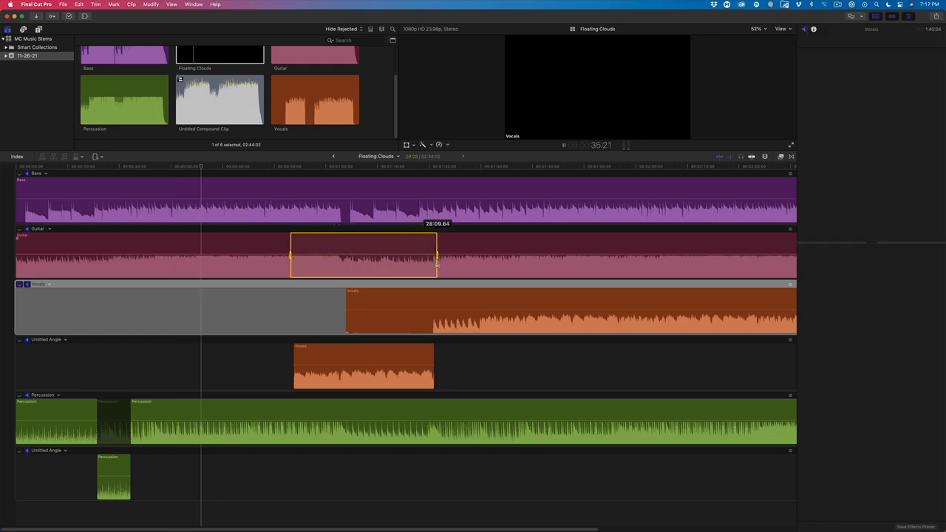
pyautogui.moveTo(362, 255); pyautogui.dragTo(362, 259)
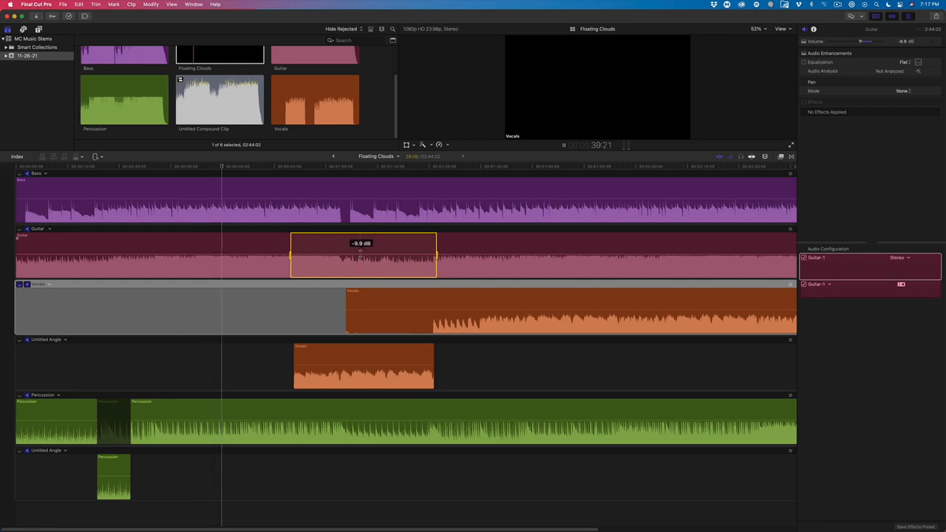
pyautogui.moveTo(360, 243); pyautogui.dragTo(360, 261)
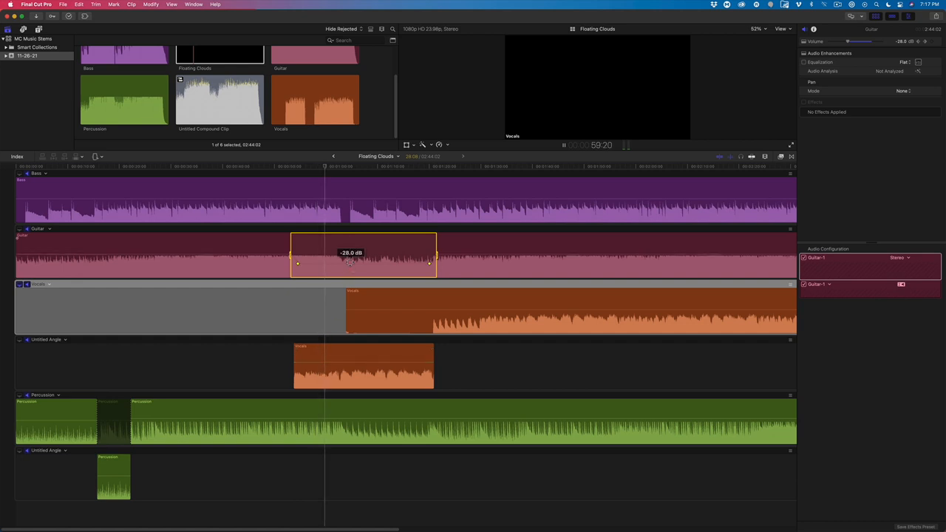
pyautogui.moveTo(362, 264); pyautogui.dragTo(362, 259)
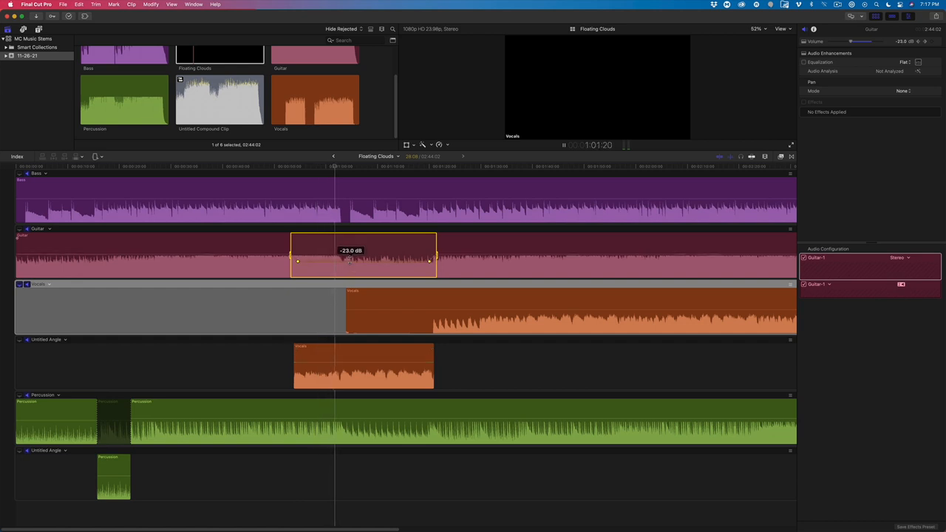